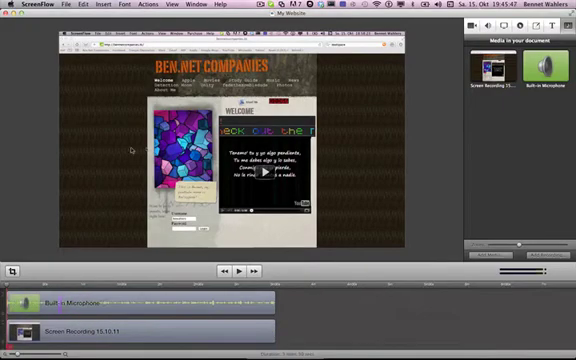
# Step: Export the project as My Website.mov to the Desktop using the Web – High preset
pyautogui.click(71, 4)
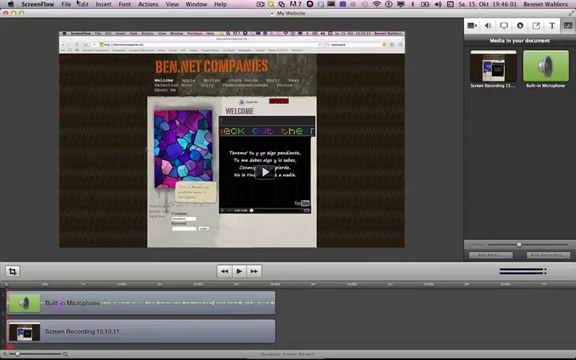
pyautogui.click(68, 4)
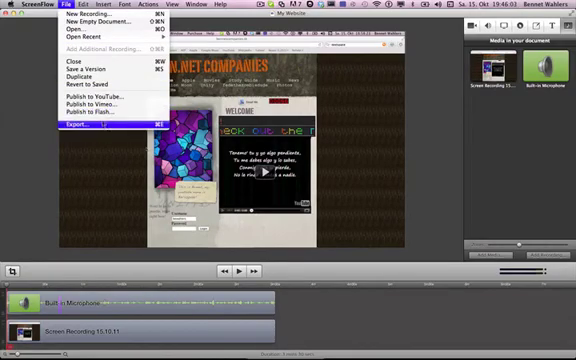
pyautogui.click(72, 124)
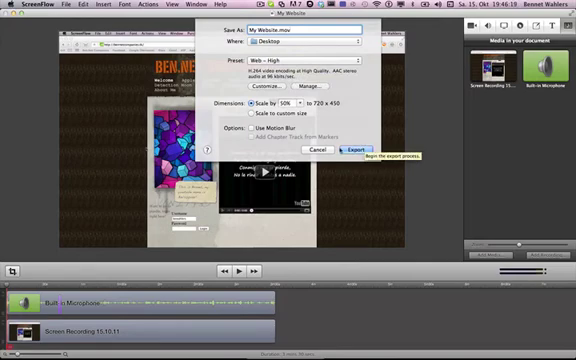
pyautogui.click(352, 150)
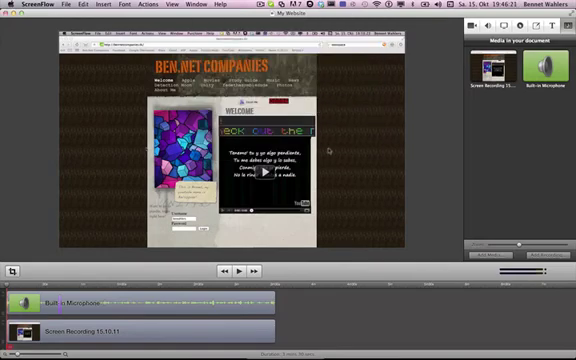